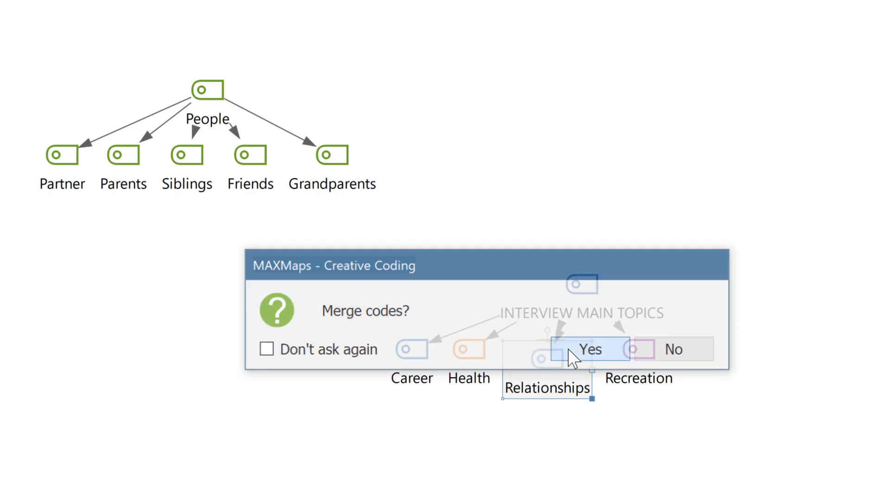
Begin a new code and enter Places as its name
{"action": "left_click", "coordinate": [591, 349]}
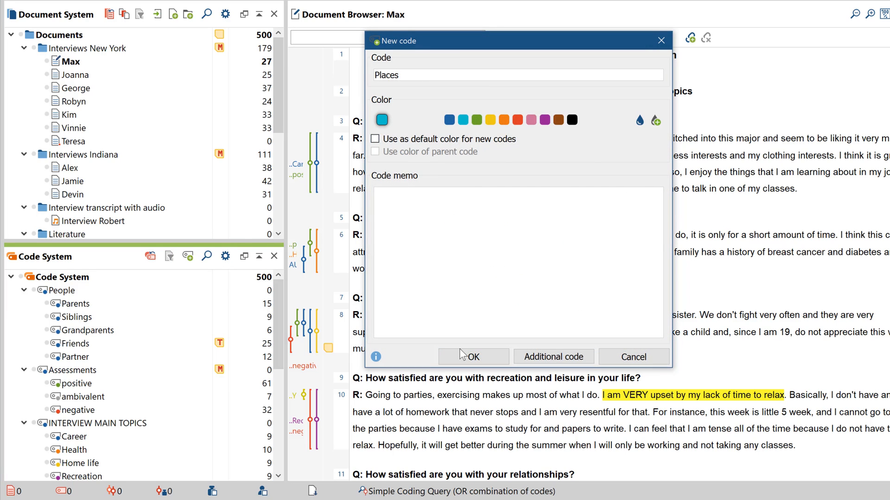
Confirm Places, add Home at top level, and rename Home life to Home life (+)
{"action": "left_click", "coordinate": [473, 356]}
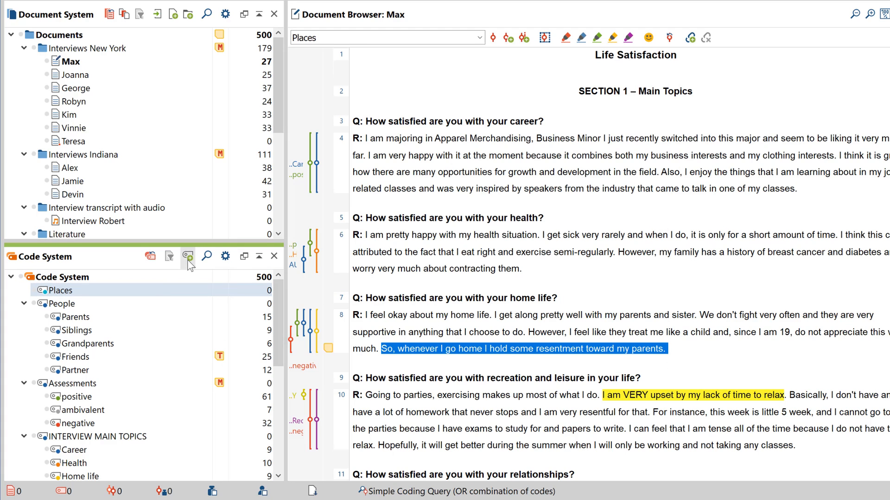
{"action": "left_click", "coordinate": [187, 256]}
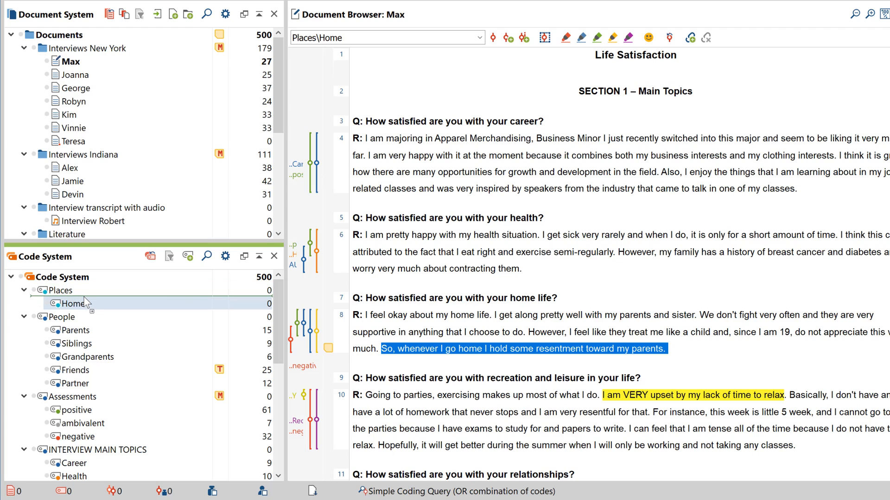
{"action": "left_click", "coordinate": [60, 303]}
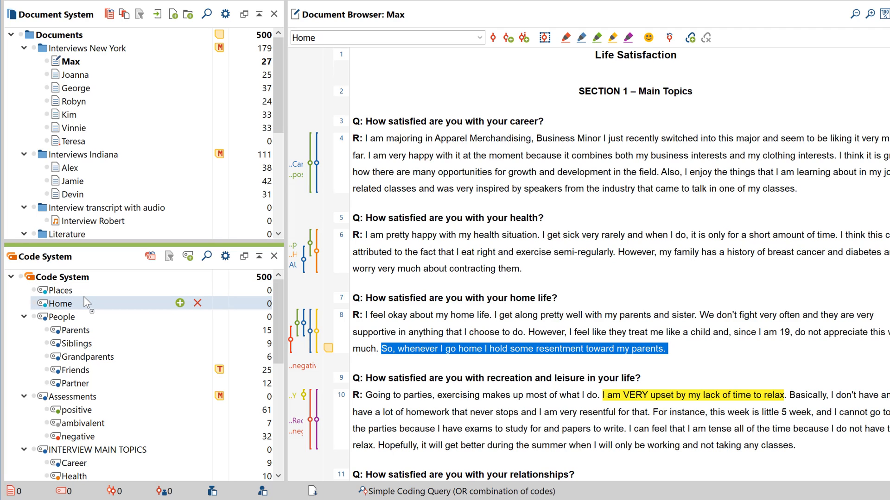
{"action": "mouse_move", "coordinate": [84, 309]}
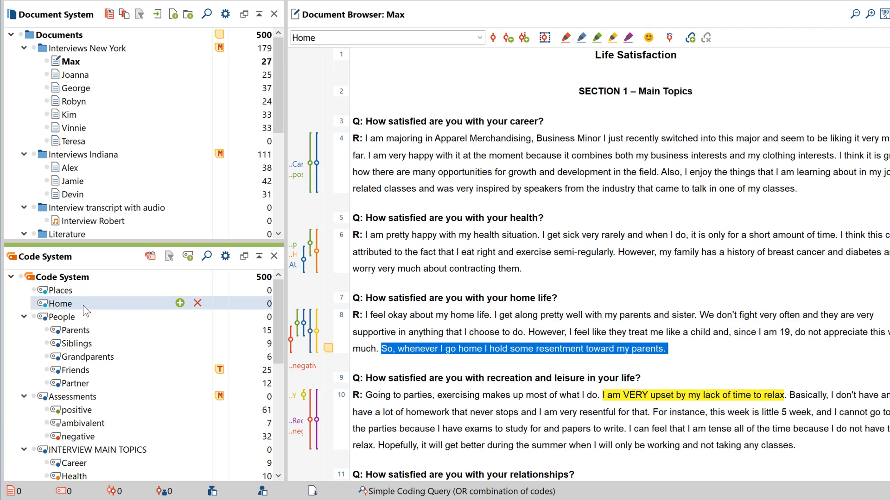
{"action": "left_click", "coordinate": [60, 291]}
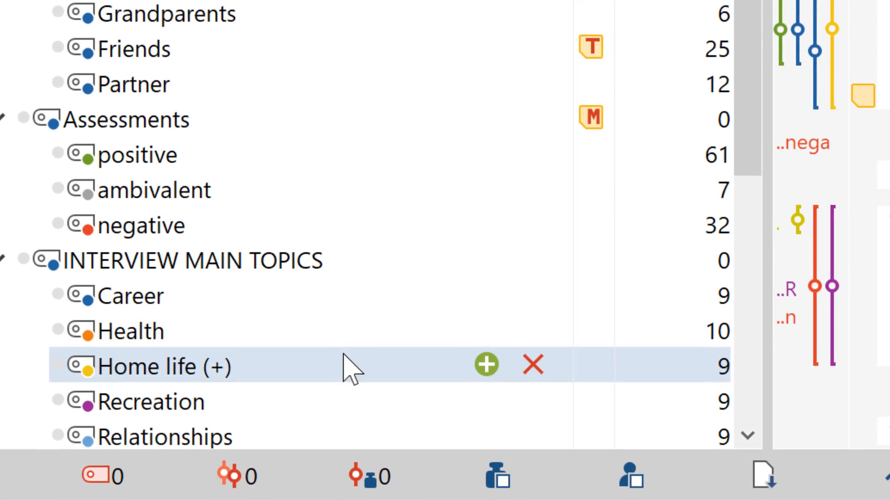
Move the coded segments of Home life (+) into Recreation, which then counts 18
{"action": "right_click", "coordinate": [139, 367]}
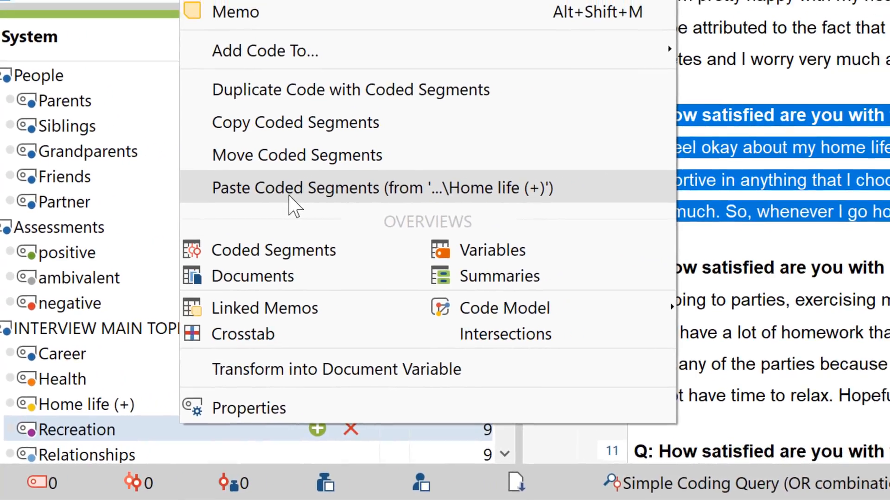
{"action": "left_click", "coordinate": [297, 156]}
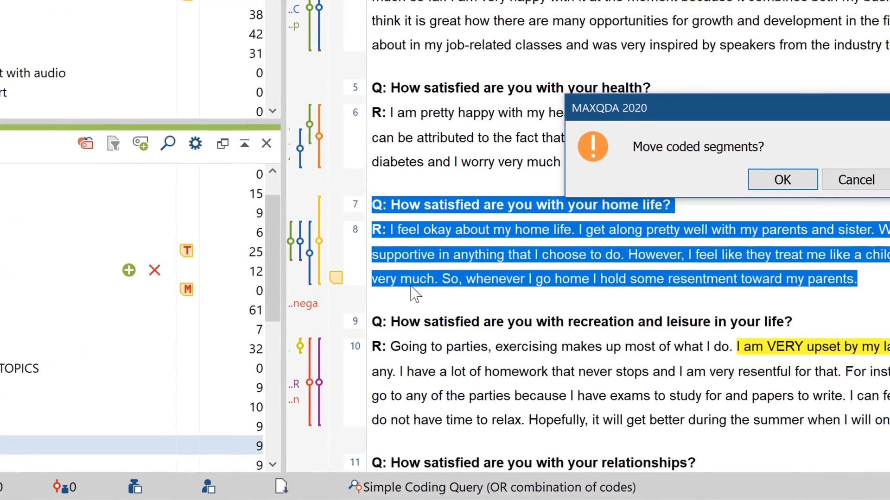
{"action": "left_click", "coordinate": [782, 180]}
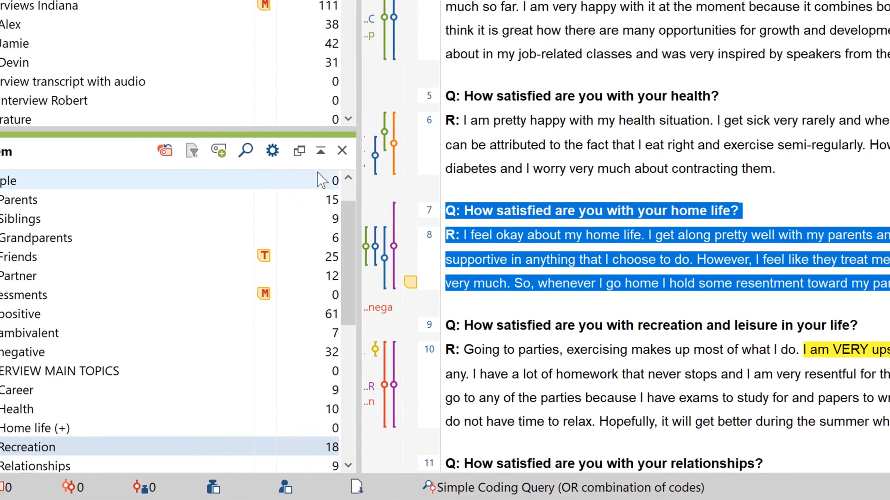
Set code frequency display to coded segments in the opened document only
{"action": "left_click", "coordinate": [271, 150]}
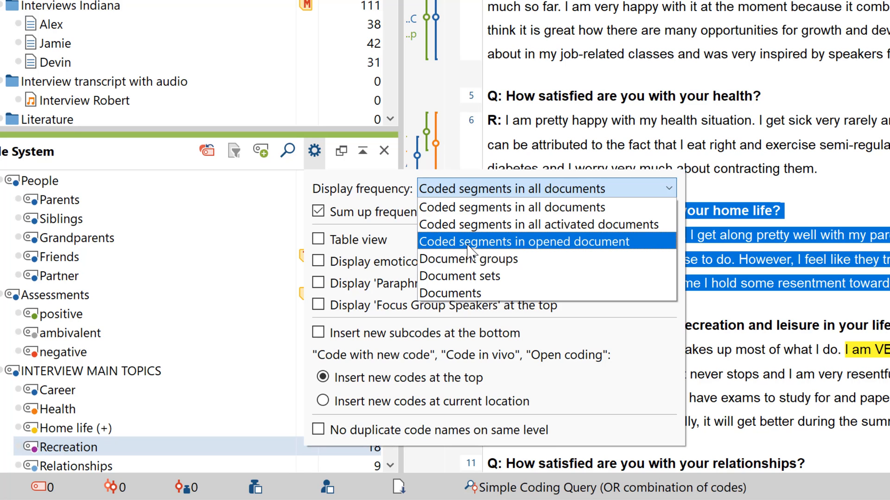
{"action": "left_click", "coordinate": [523, 241]}
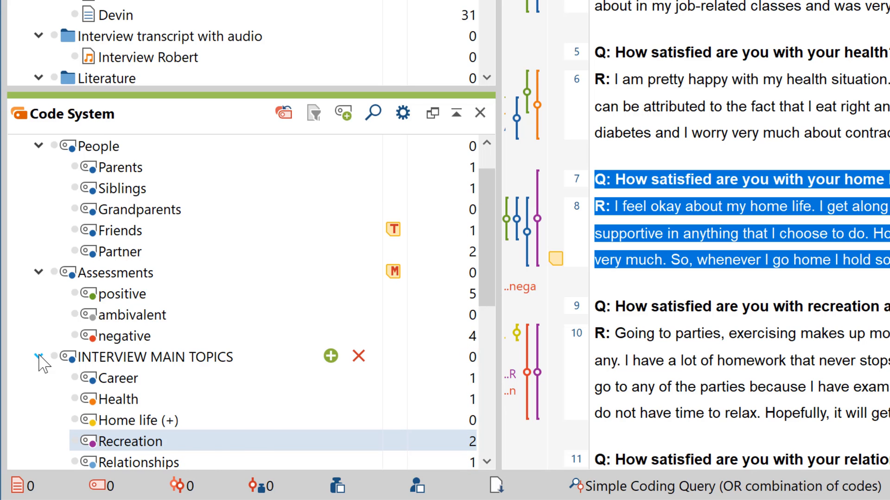
{"action": "left_click", "coordinate": [38, 357]}
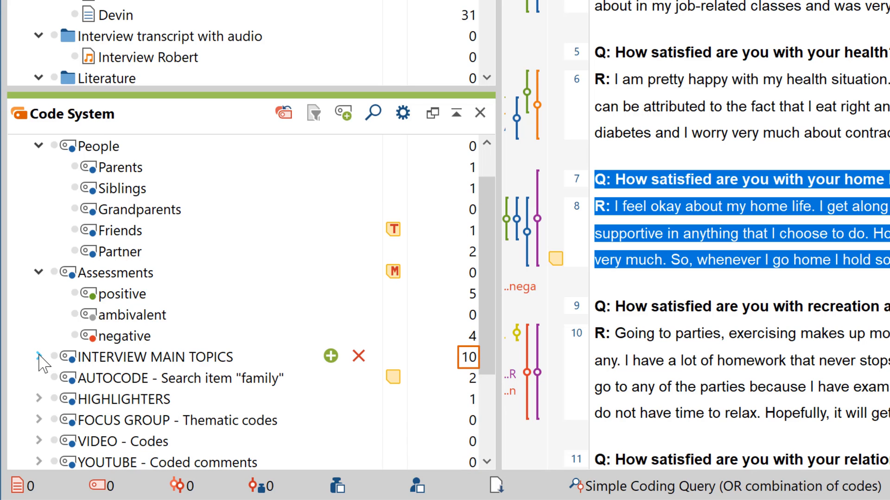
{"action": "left_click", "coordinate": [39, 357]}
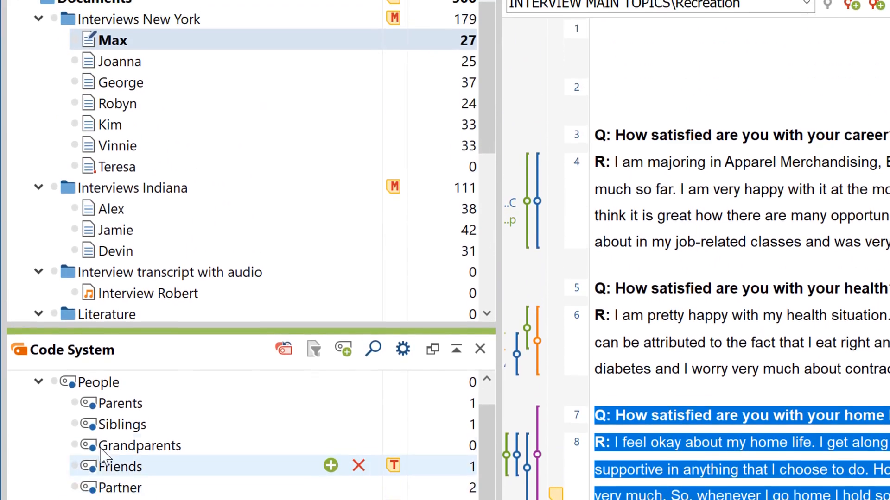
Colour the People code and its subcodes green (#77b72c)
{"action": "right_click", "coordinate": [114, 466]}
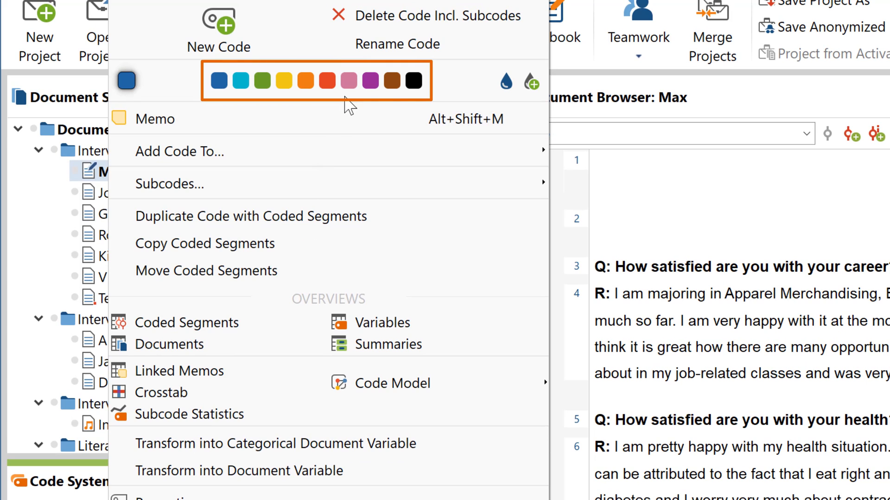
{"action": "mouse_move", "coordinate": [532, 82]}
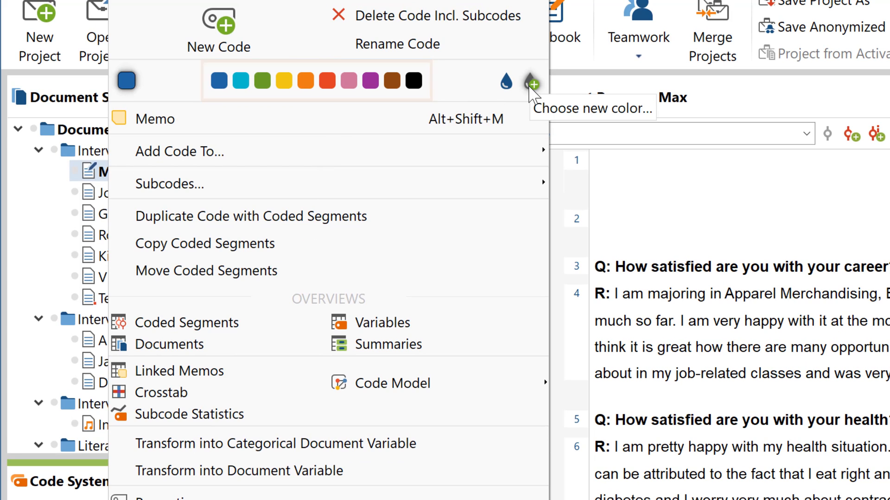
{"action": "left_click", "coordinate": [532, 81]}
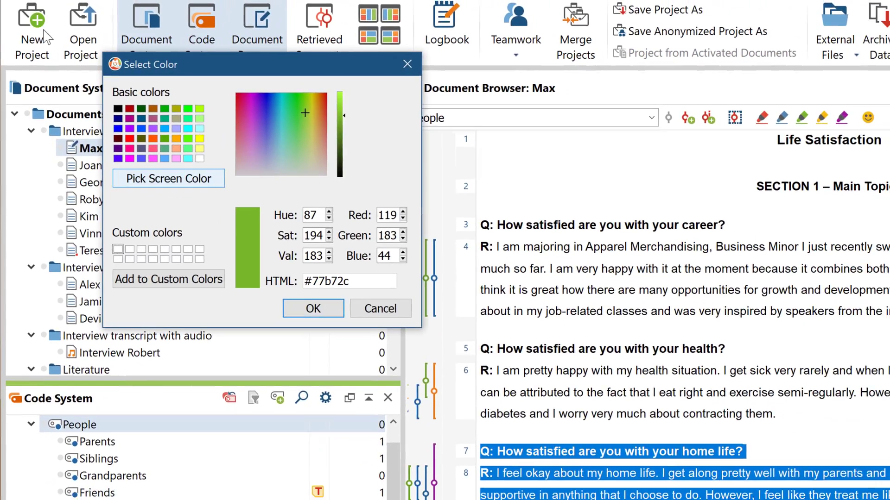
{"action": "left_click", "coordinate": [313, 308]}
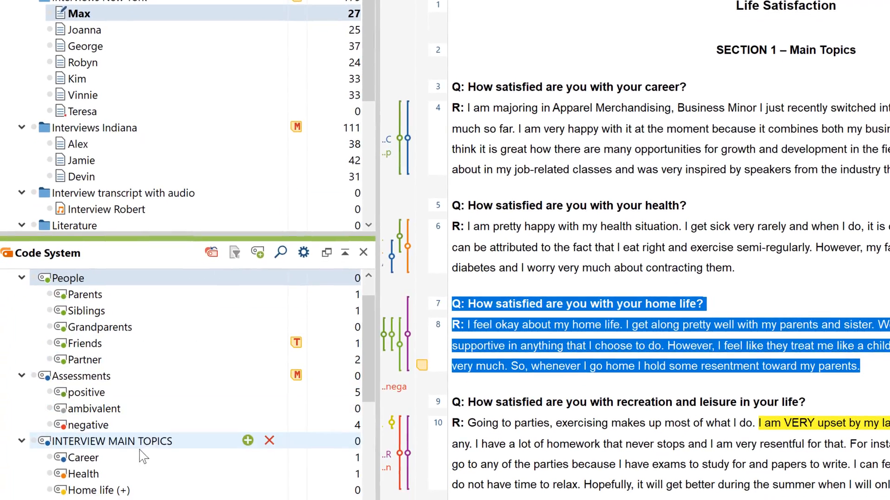
Copy People's subcodes into Relationships, then move Parents, Siblings, Grandparents under Home life (+)
{"action": "right_click", "coordinate": [103, 476]}
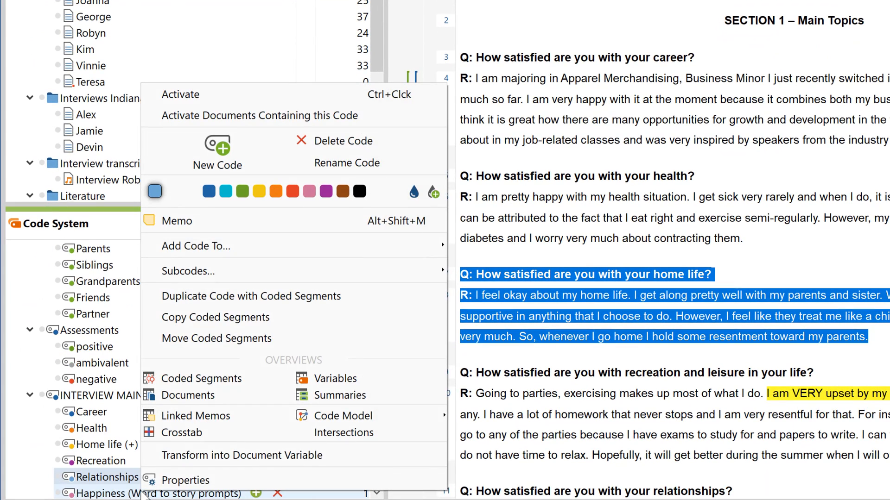
{"action": "mouse_move", "coordinate": [188, 271]}
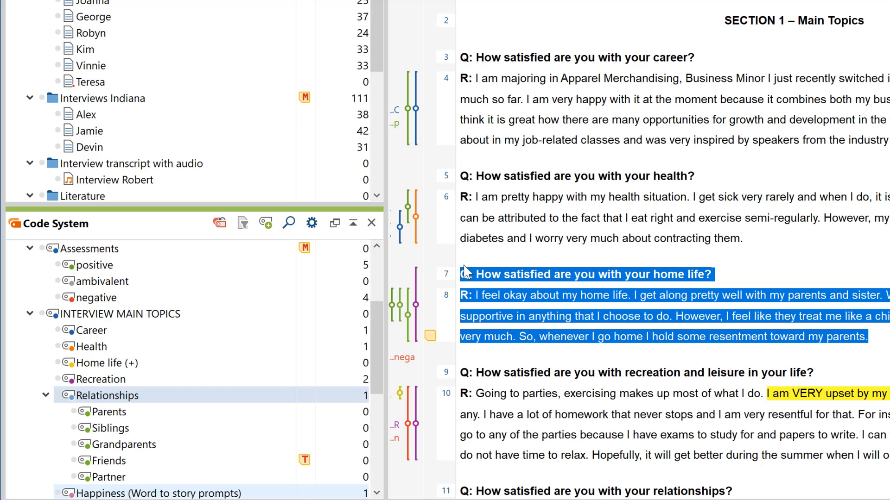
{"action": "mouse_move", "coordinate": [160, 394]}
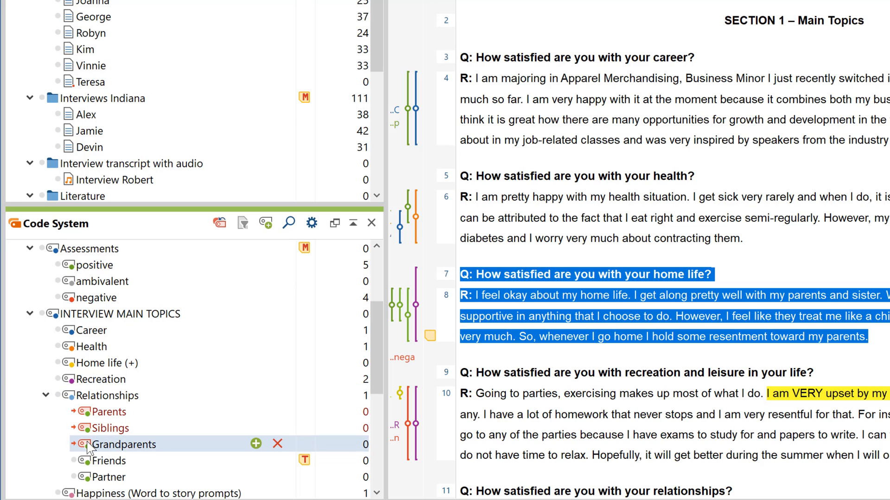
{"action": "right_click", "coordinate": [100, 364]}
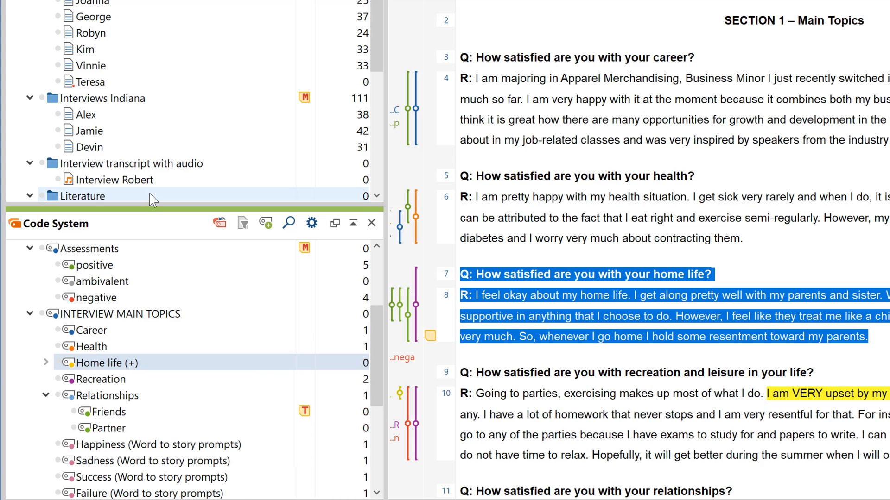
{"action": "mouse_move", "coordinate": [44, 365]}
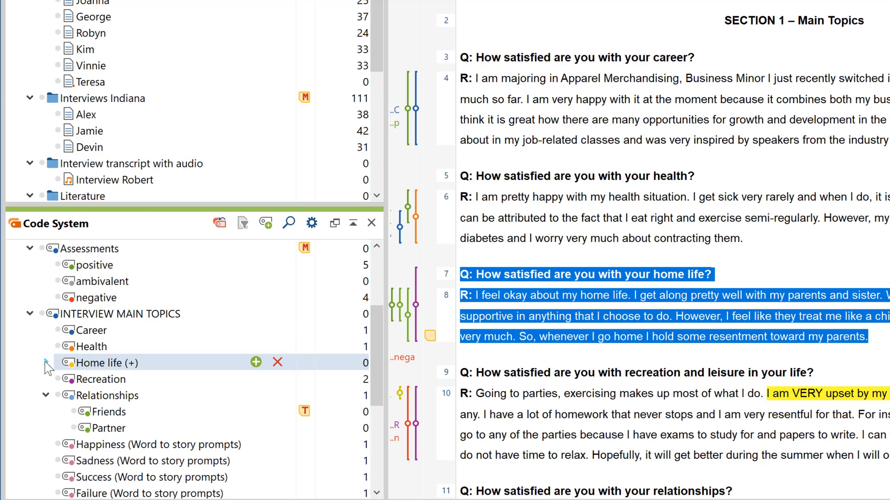
Sort People's subcodes by frequency and top-level codes by name descending
{"action": "left_click", "coordinate": [46, 364]}
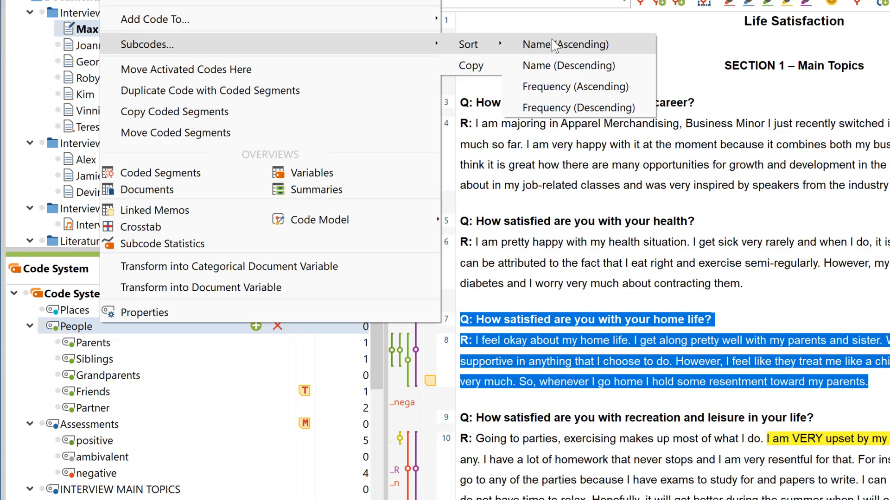
{"action": "left_click", "coordinate": [563, 44]}
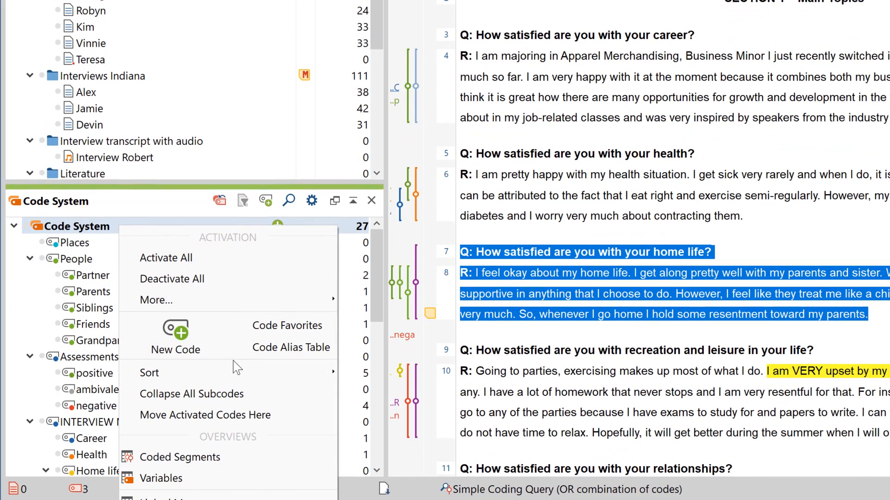
{"action": "mouse_move", "coordinate": [149, 372]}
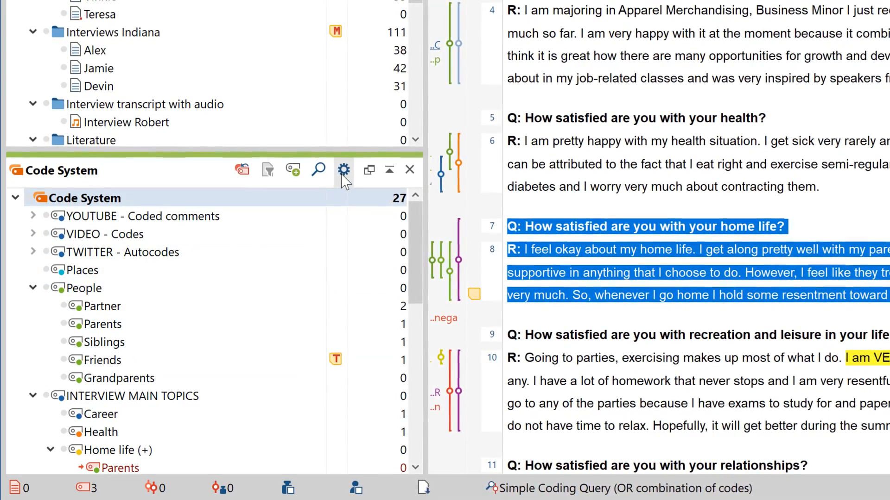
Show the Code System as a table sorted by coded segments, highest first
{"action": "left_click", "coordinate": [344, 169]}
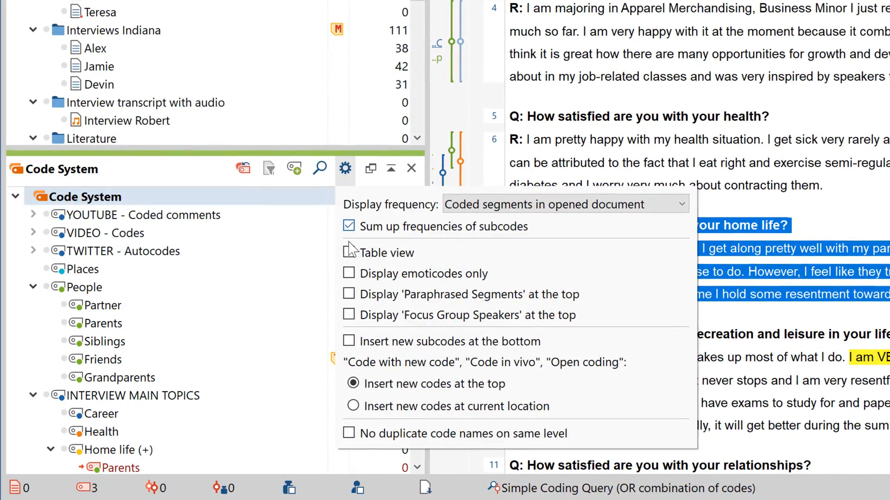
{"action": "left_click", "coordinate": [348, 252]}
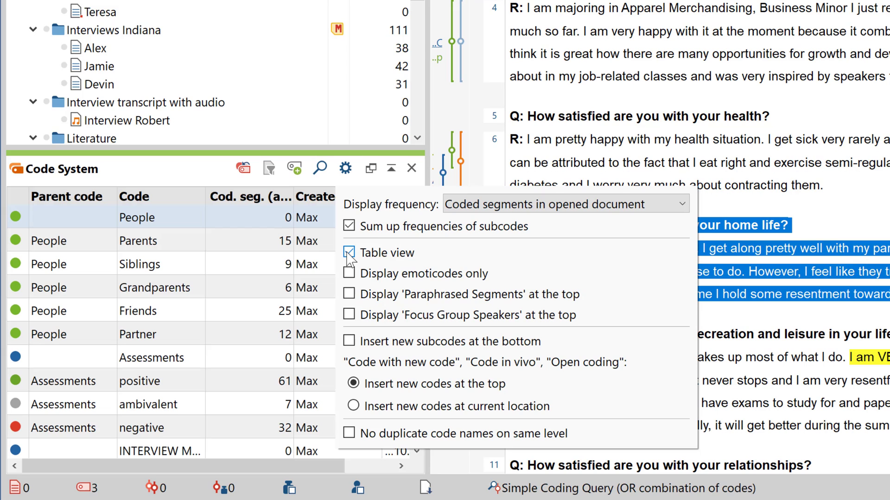
{"action": "left_click", "coordinate": [348, 252]}
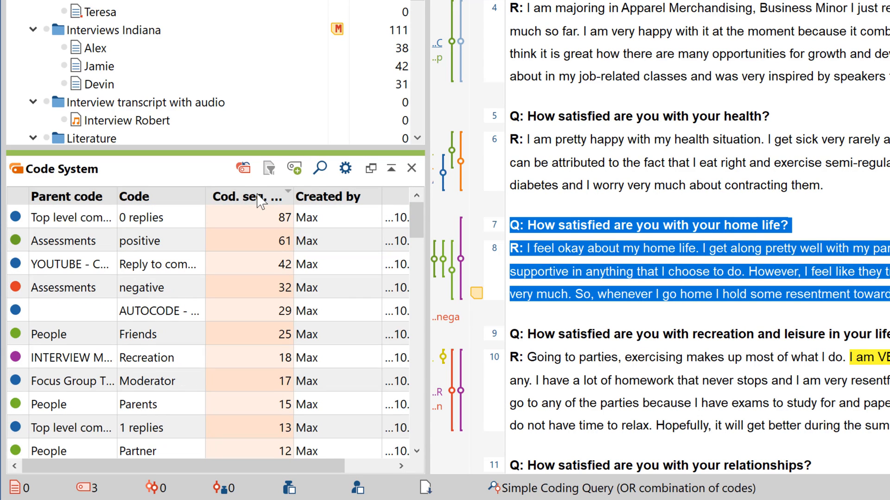
Filter the Cod. seg. column with condition 0 to hide codes without segments
{"action": "right_click", "coordinate": [253, 196]}
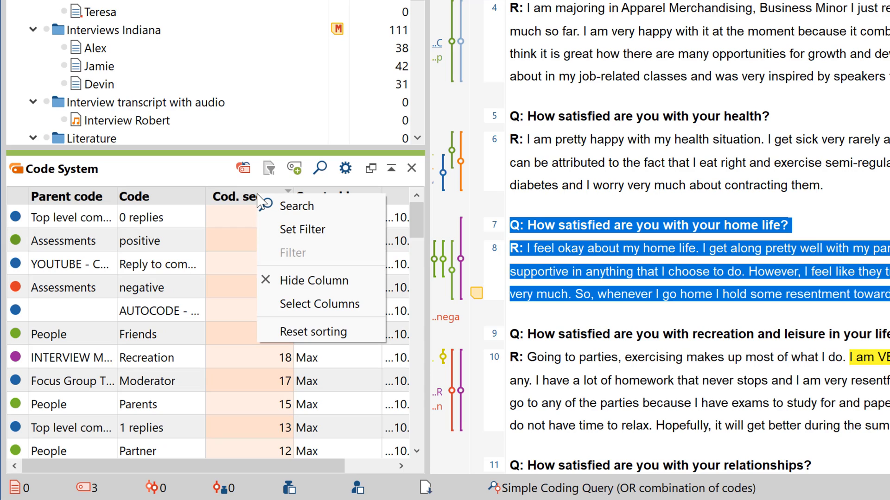
{"action": "left_click", "coordinate": [302, 230]}
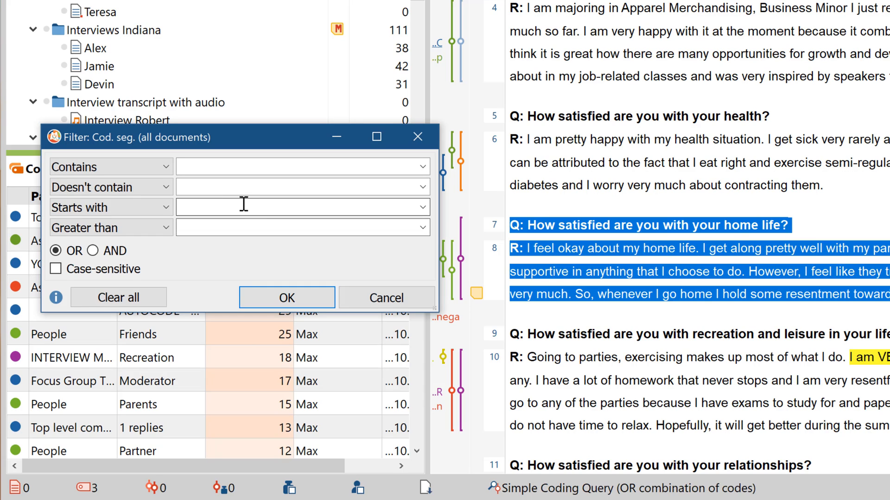
{"action": "type", "text": "0"}
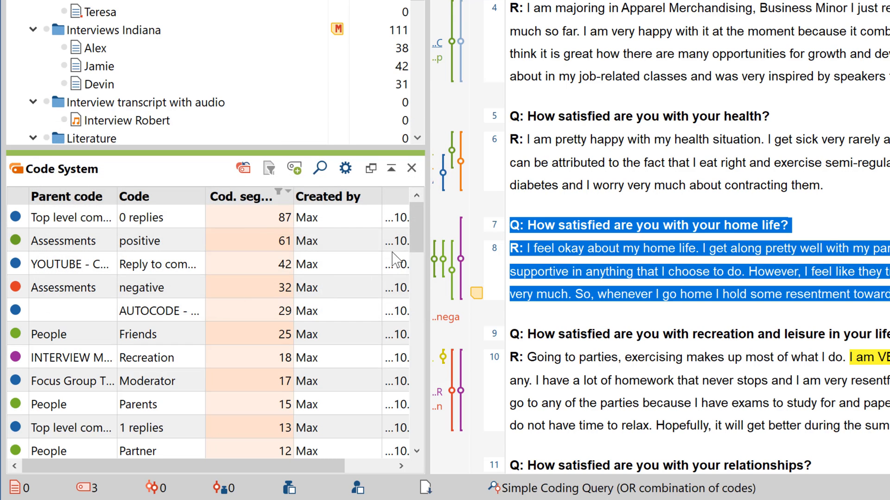
{"action": "scroll", "scroll_direction": "down", "scroll_amount": 3}
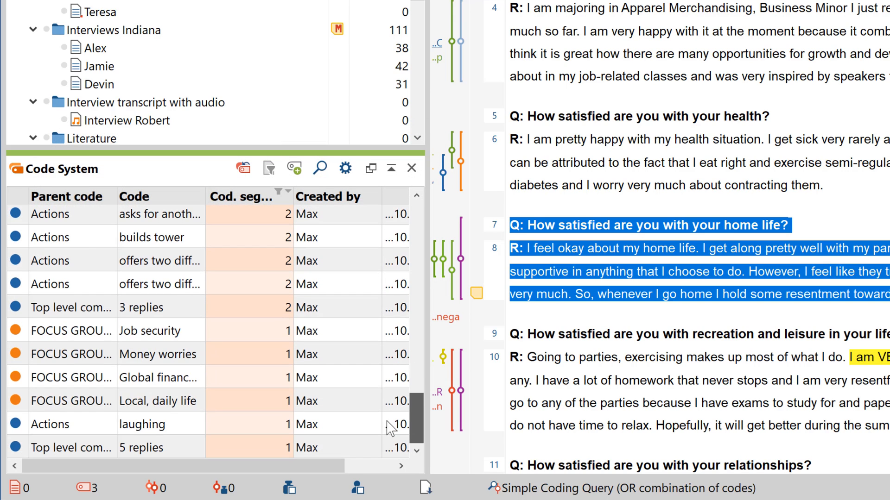
{"action": "left_click", "coordinate": [240, 196]}
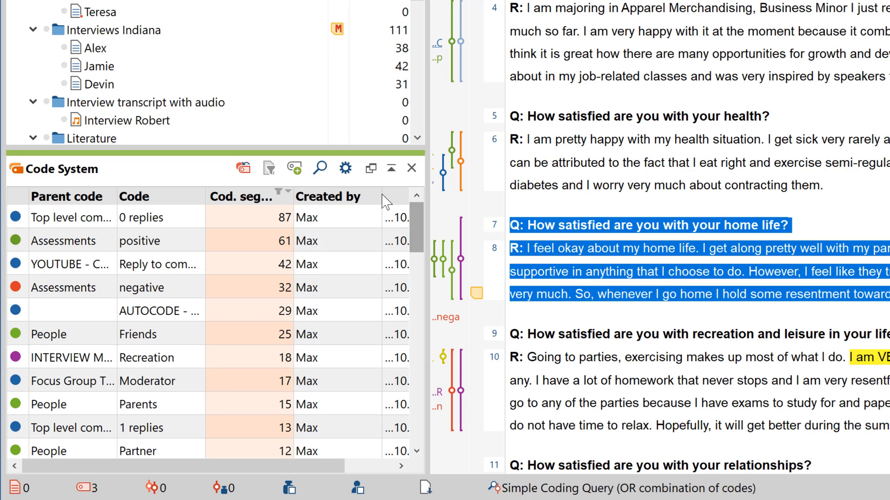
Uncheck Table view so the Code System returns to its tree layout
{"action": "left_click", "coordinate": [344, 167]}
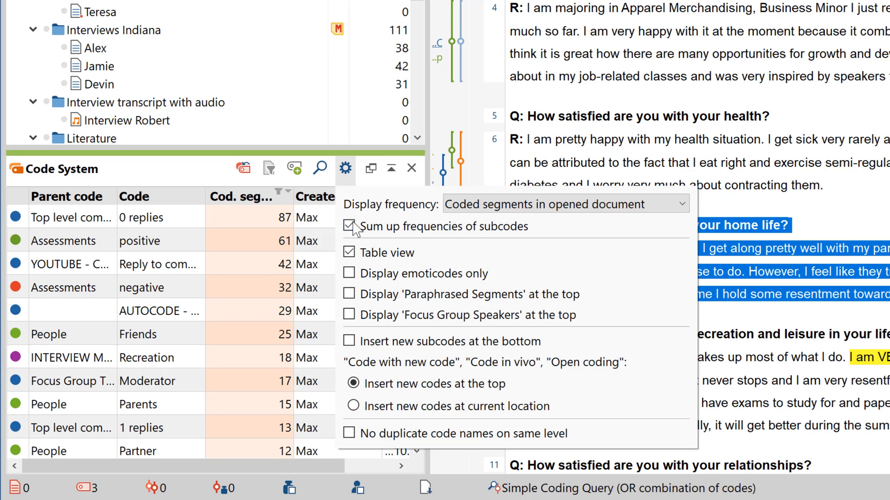
{"action": "left_click", "coordinate": [348, 252]}
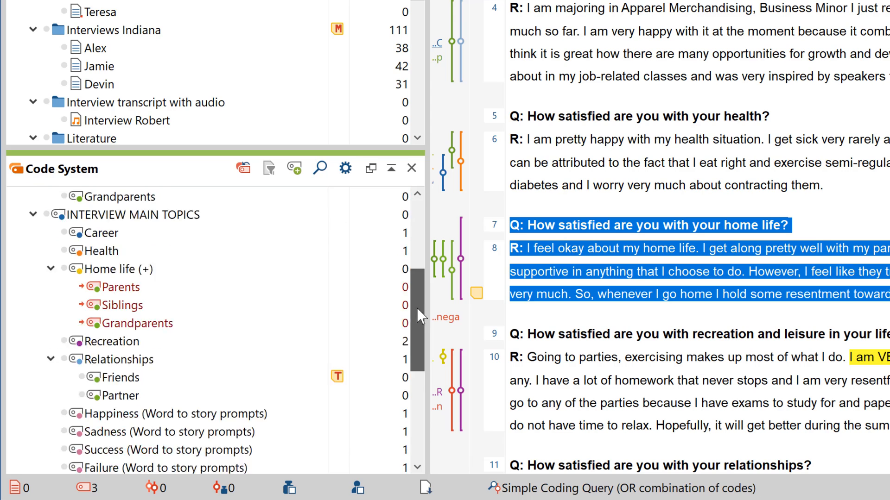
{"action": "scroll", "scroll_direction": "down", "scroll_amount": 3}
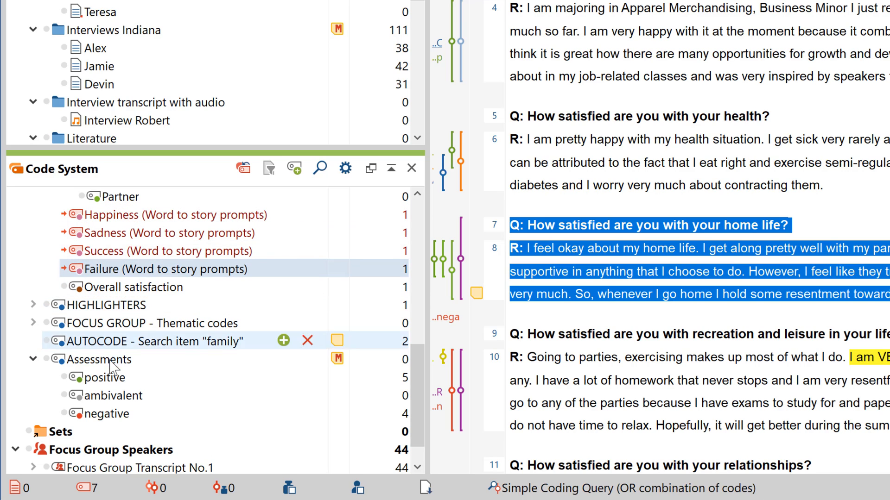
Create a new set under Sets in the Code System
{"action": "right_click", "coordinate": [57, 431]}
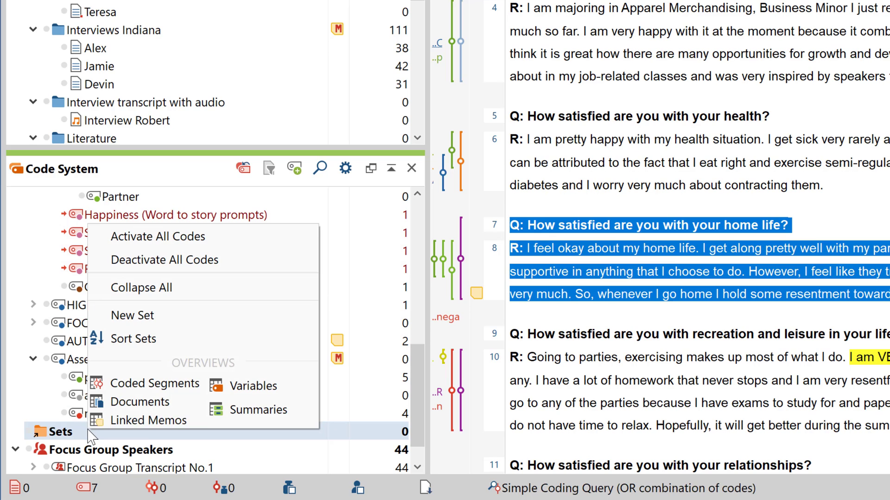
{"action": "mouse_move", "coordinate": [131, 315]}
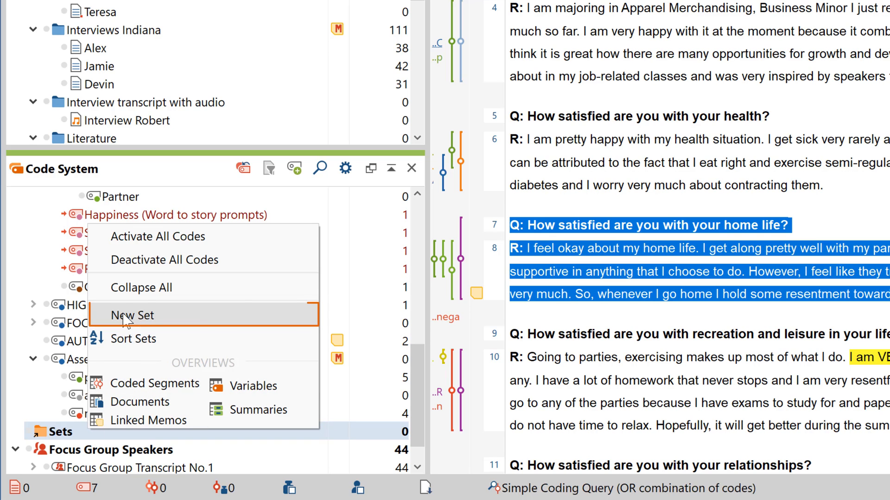
{"action": "left_click", "coordinate": [131, 315]}
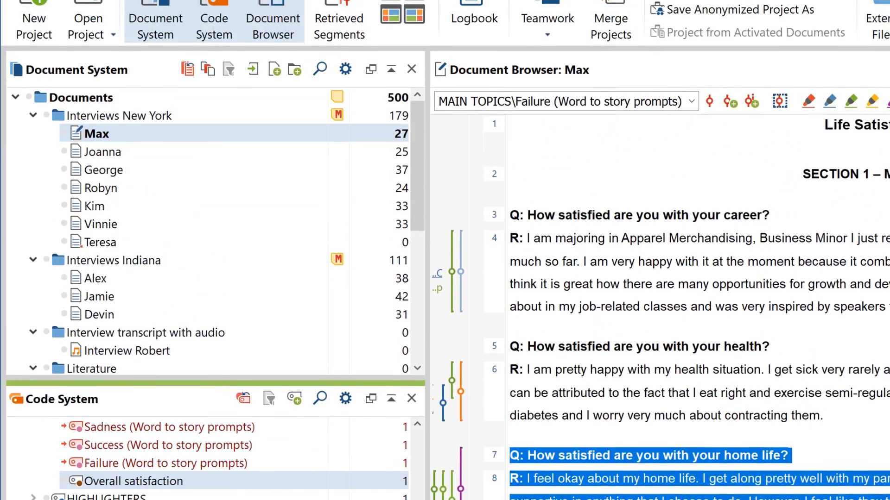
Start a Creative Coding session and begin organizing the codes placed on the board
{"action": "left_click", "coordinate": [156, 18]}
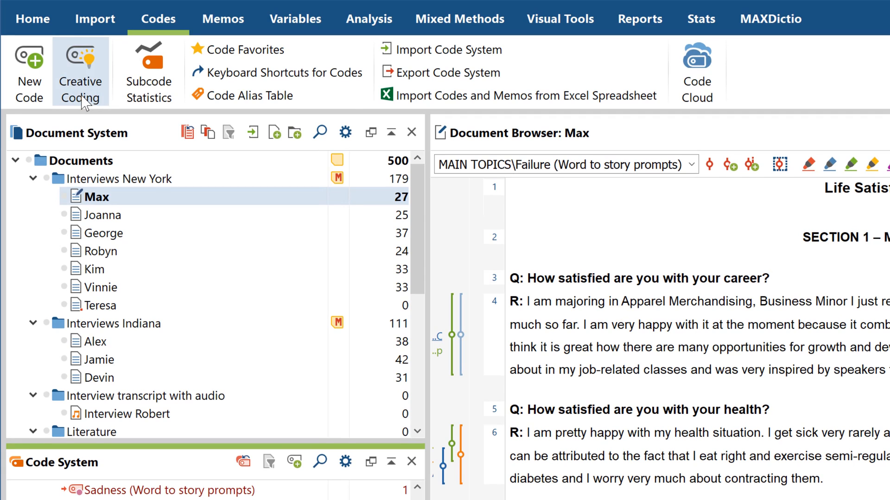
{"action": "mouse_move", "coordinate": [80, 102]}
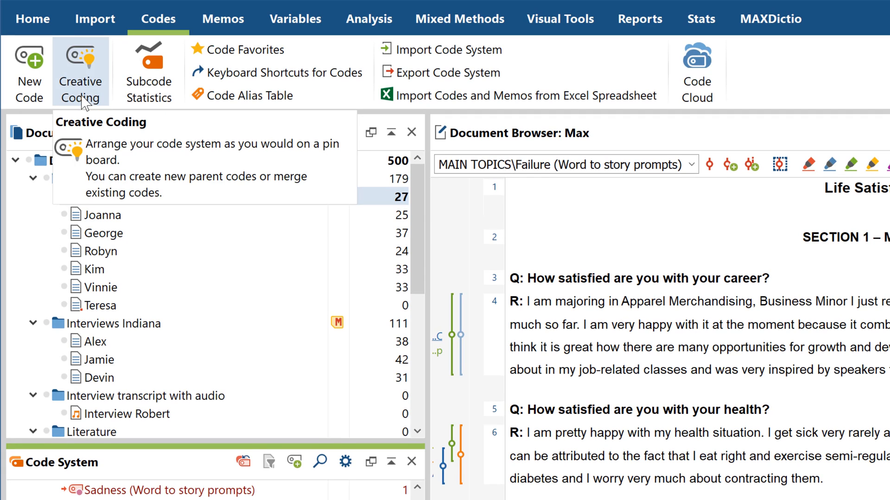
{"action": "left_click", "coordinate": [79, 69]}
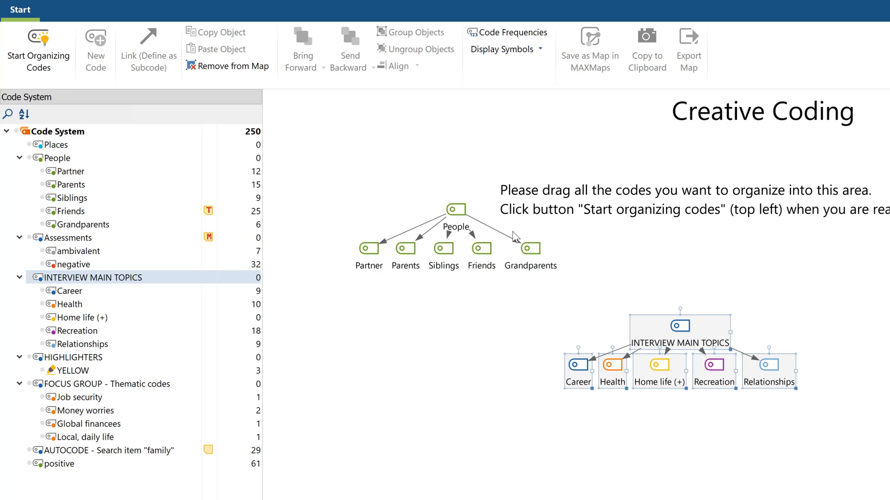
{"action": "left_click", "coordinate": [39, 41]}
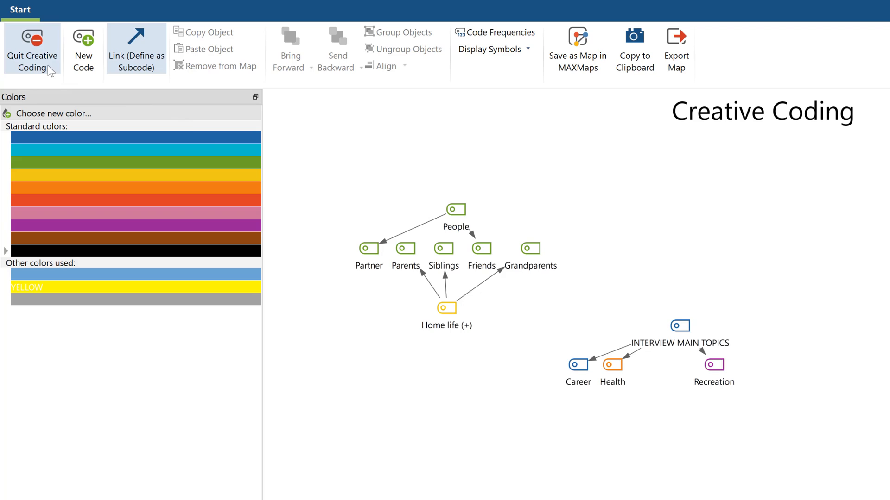
Quit Creative Coding and apply the new structure with Parents, Siblings and Grandparents under Home life
{"action": "left_click", "coordinate": [32, 44]}
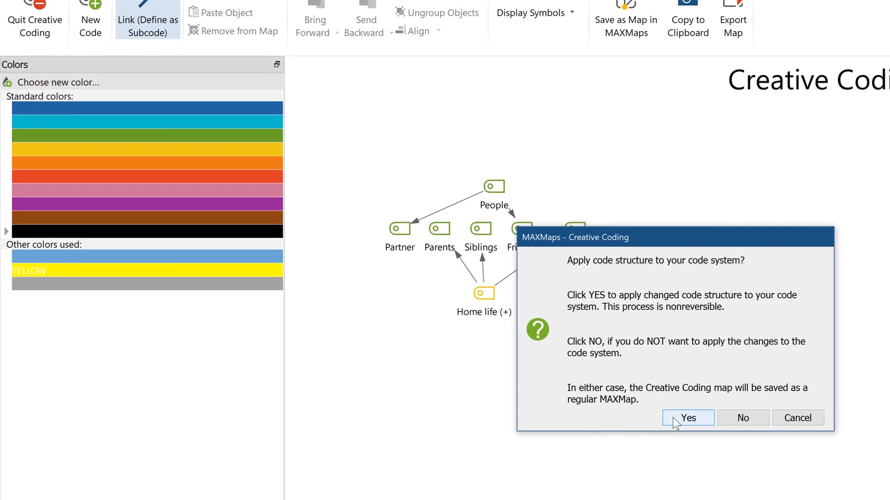
{"action": "left_click", "coordinate": [687, 418]}
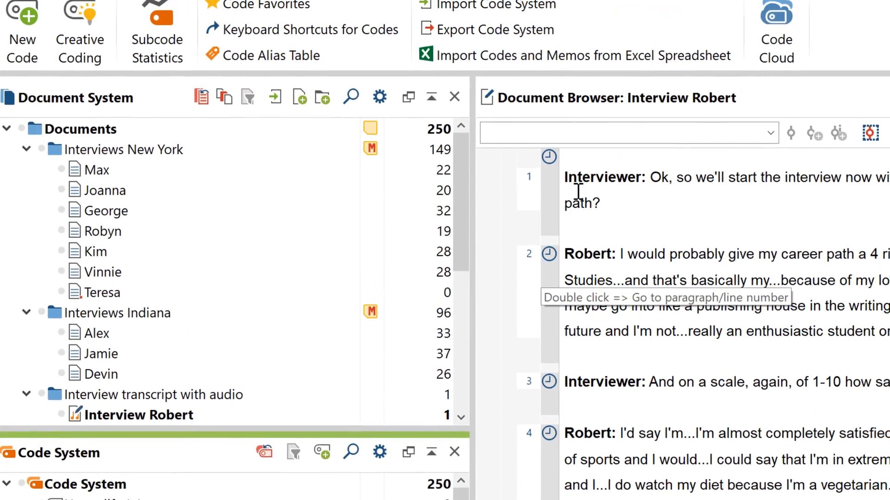
Generate a numbered codebook with code frequencies via Reports > Codebook and open it in Word
{"action": "left_click", "coordinate": [695, 21]}
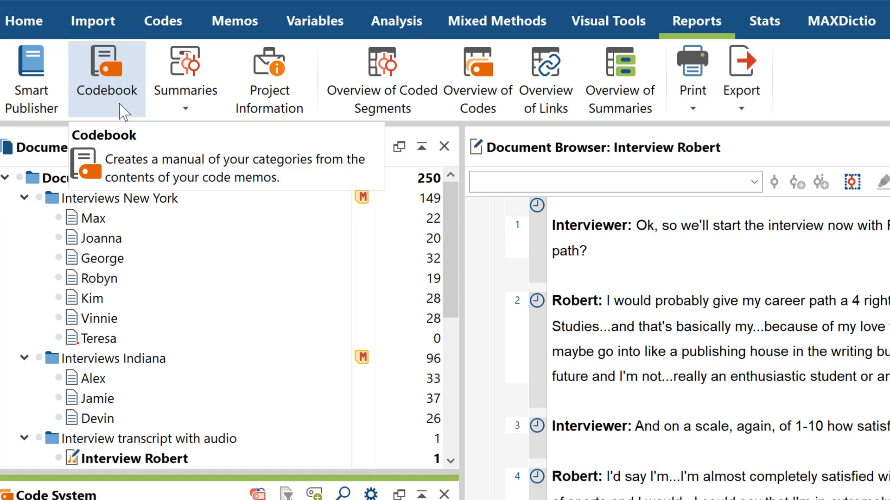
{"action": "left_click", "coordinate": [107, 65]}
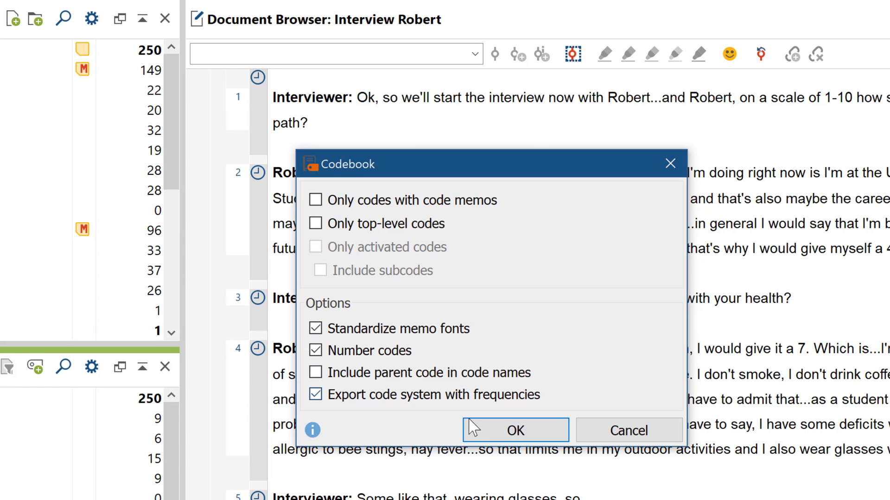
{"action": "left_click", "coordinate": [516, 430]}
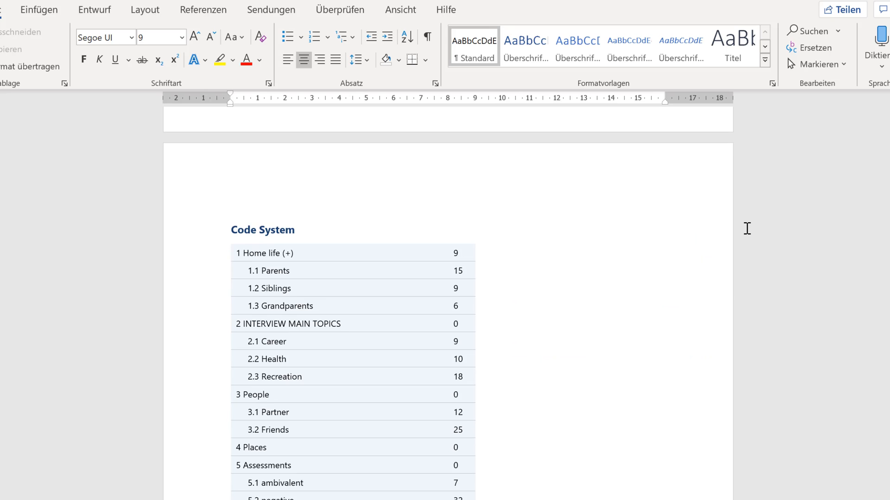
Scroll through the Word codebook to review the numbered code hierarchy with frequencies
{"action": "scroll", "scroll_direction": "down", "scroll_amount": 3}
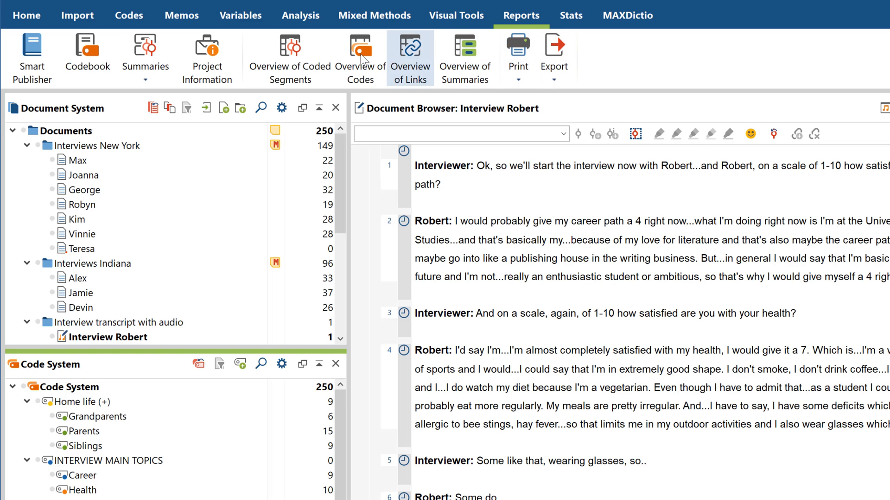
Start exporting the code system as an .mtr file named Codesystem
{"action": "left_click", "coordinate": [129, 15]}
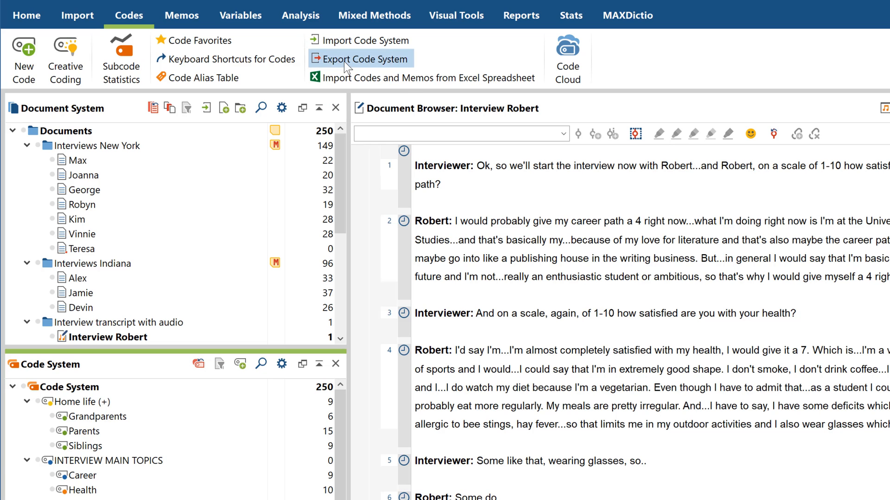
{"action": "left_click", "coordinate": [361, 59]}
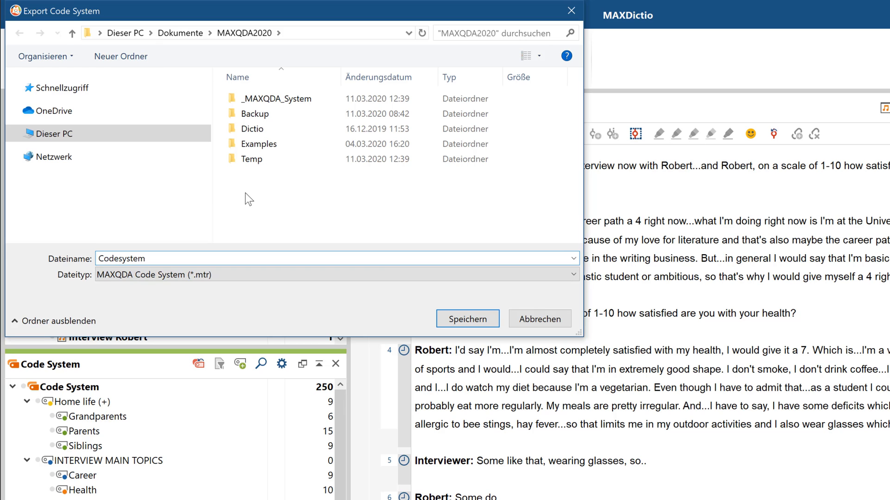
{"action": "mouse_move", "coordinate": [377, 279]}
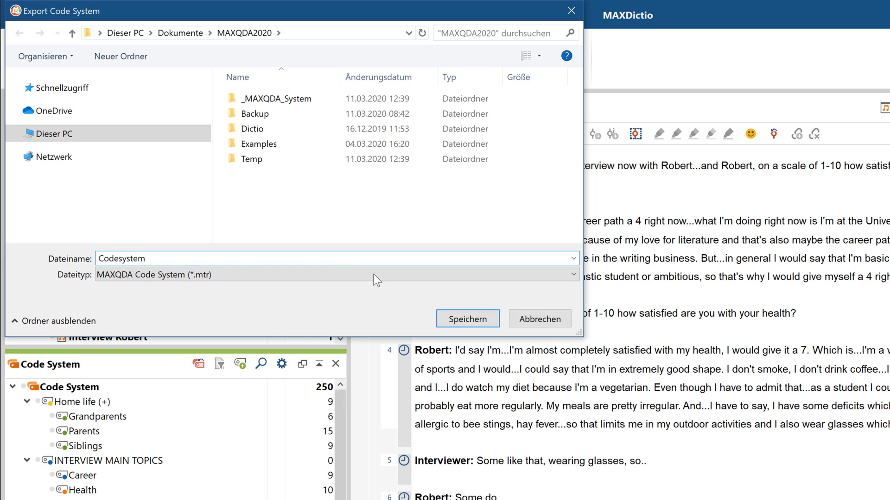